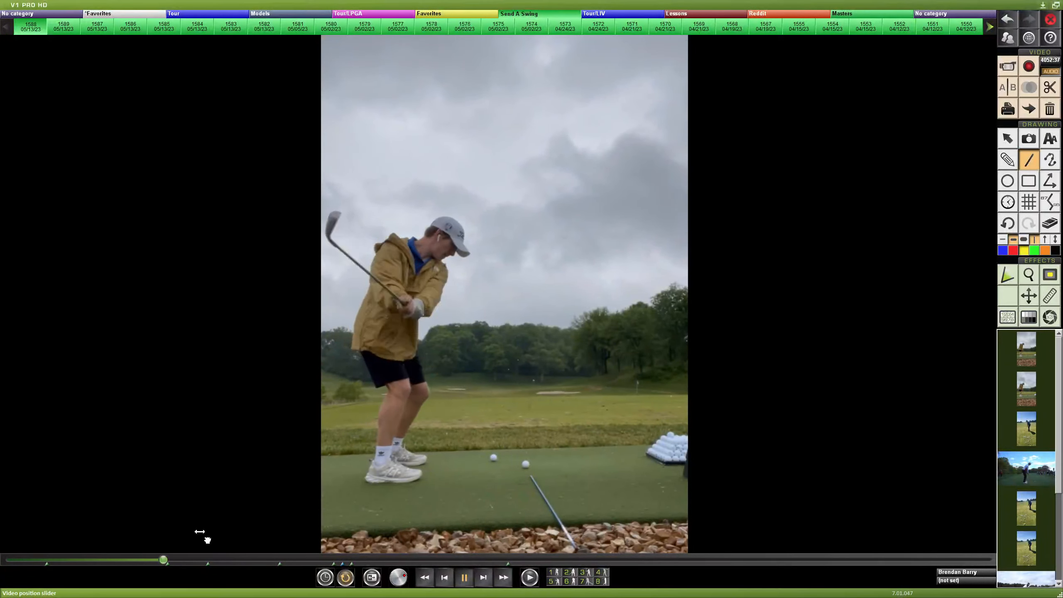
# - Scrub the swing into the backswing, then back to the address frame
pyautogui.moveTo(163, 561); pyautogui.dragTo(307, 560)
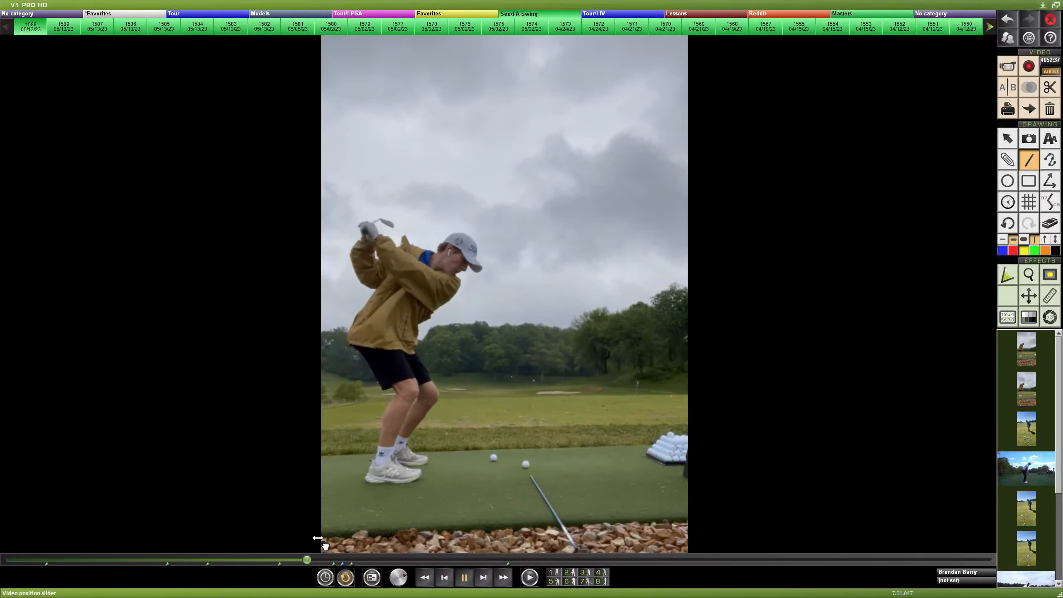
pyautogui.moveTo(306, 560); pyautogui.dragTo(355, 560)
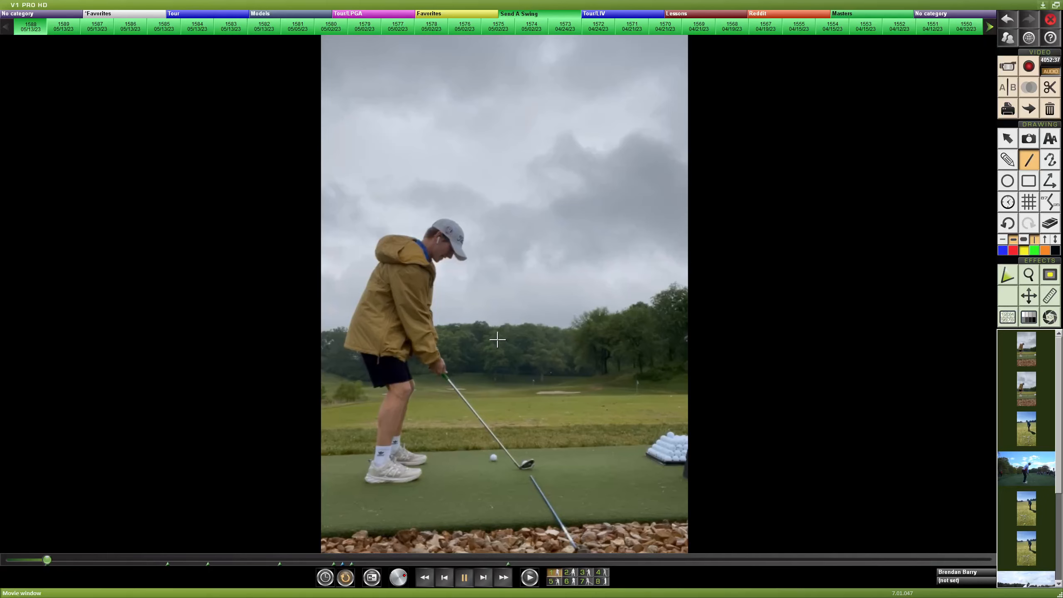
pyautogui.moveTo(438, 401)
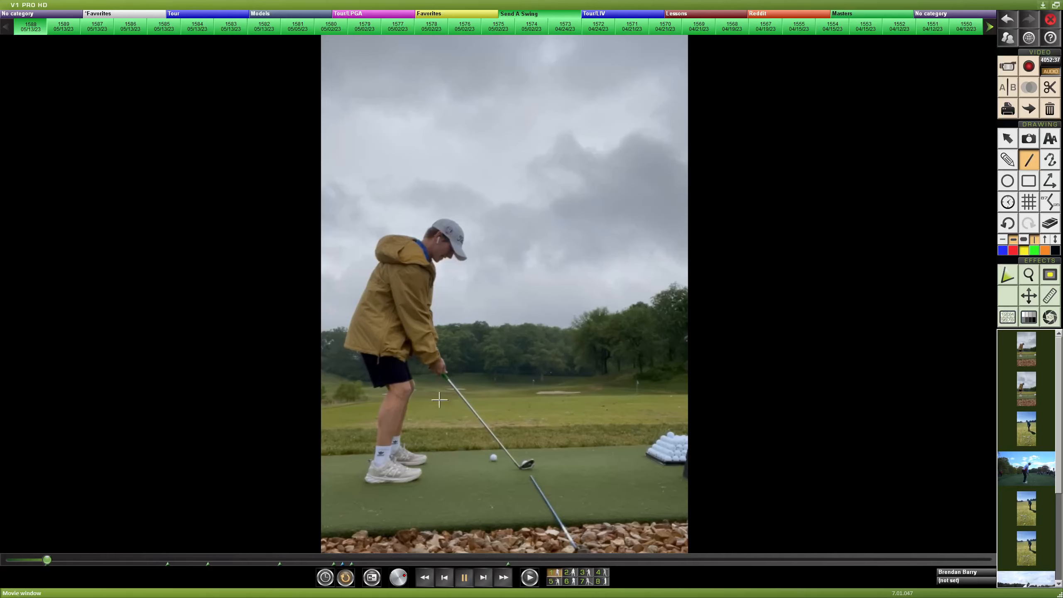
# - Draw a yellow shaft-plane line at address, then advance through takeaway to the backswing top
pyautogui.moveTo(528, 468); pyautogui.dragTo(352, 271)
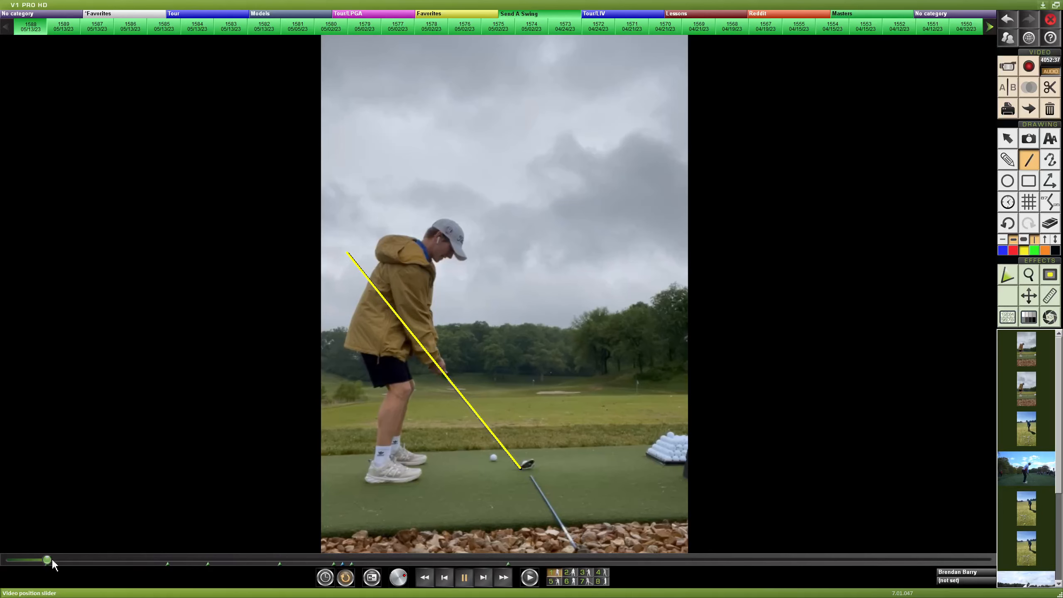
pyautogui.moveTo(46, 560); pyautogui.dragTo(162, 559)
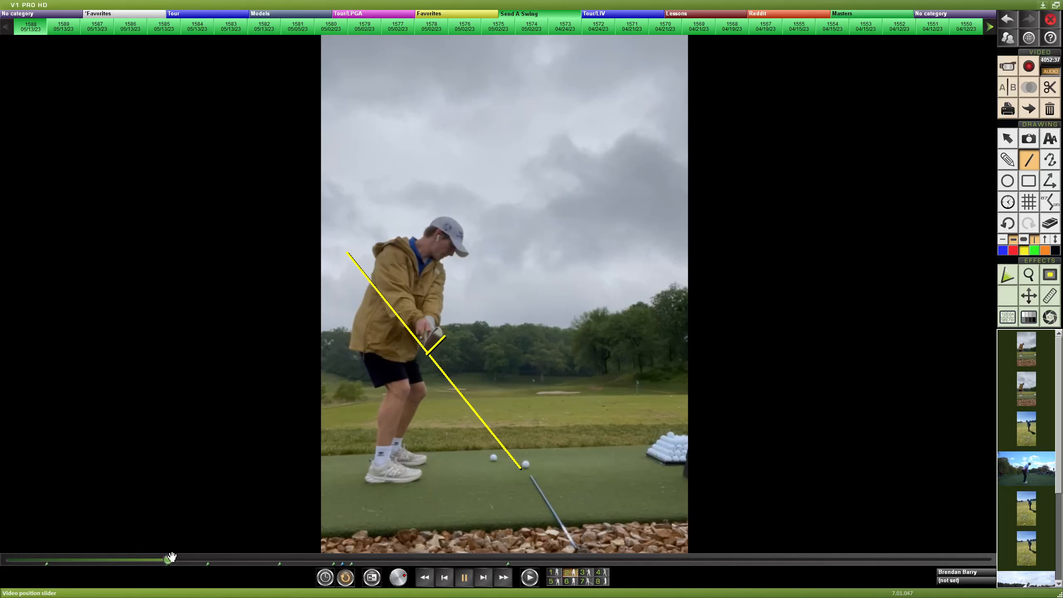
pyautogui.moveTo(169, 560); pyautogui.dragTo(226, 560)
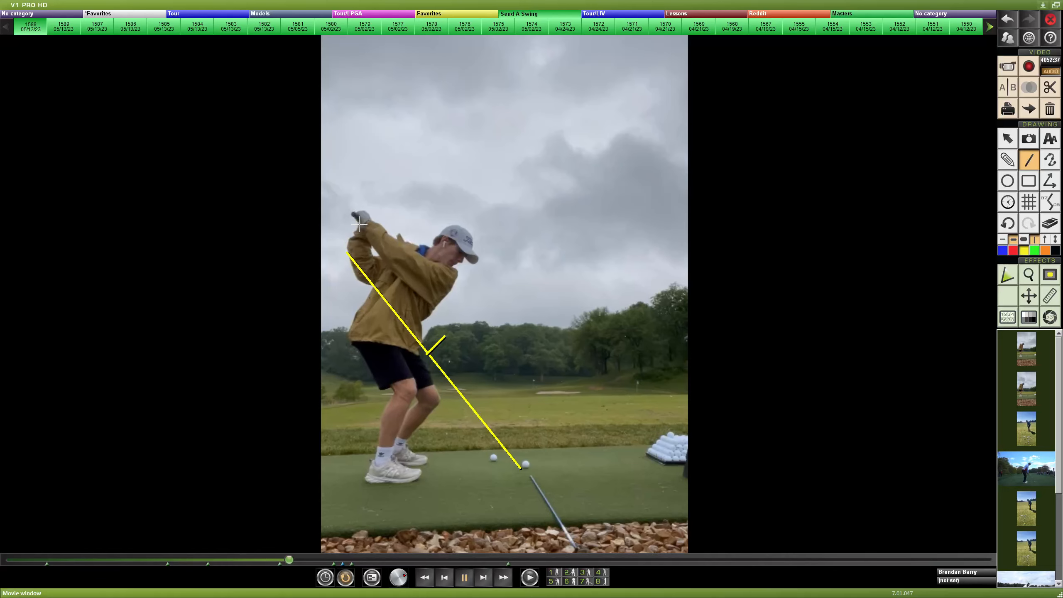
pyautogui.moveTo(364, 235)
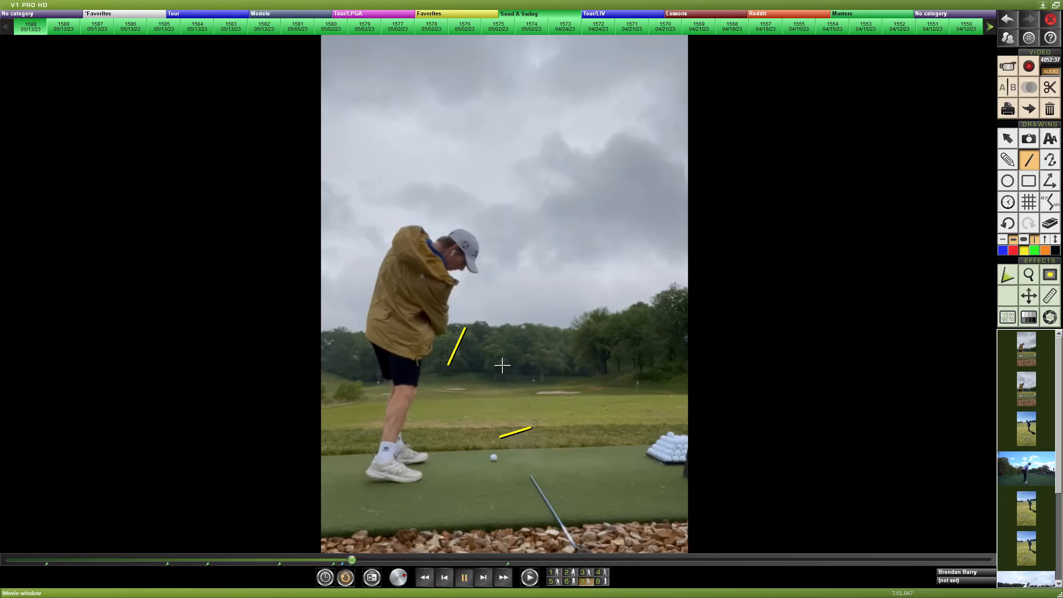
# - Open the next swing clip from the top video library bar
pyautogui.click(1050, 224)
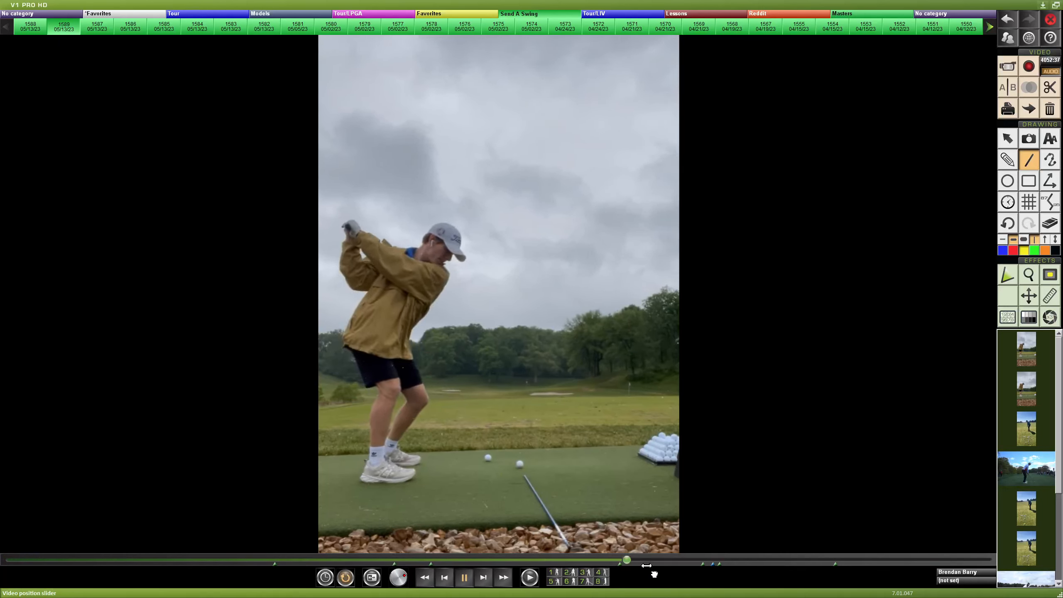
# - Advance to follow-through, add yellow clubface markers near the ball, then return to backswing top
pyautogui.moveTo(626, 560); pyautogui.dragTo(802, 559)
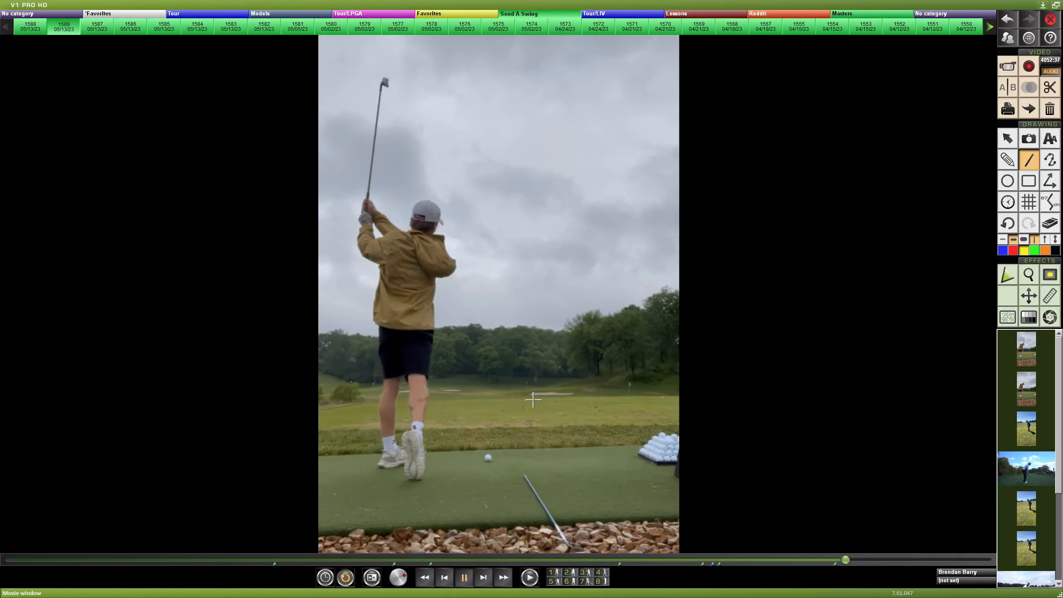
pyautogui.click(580, 588)
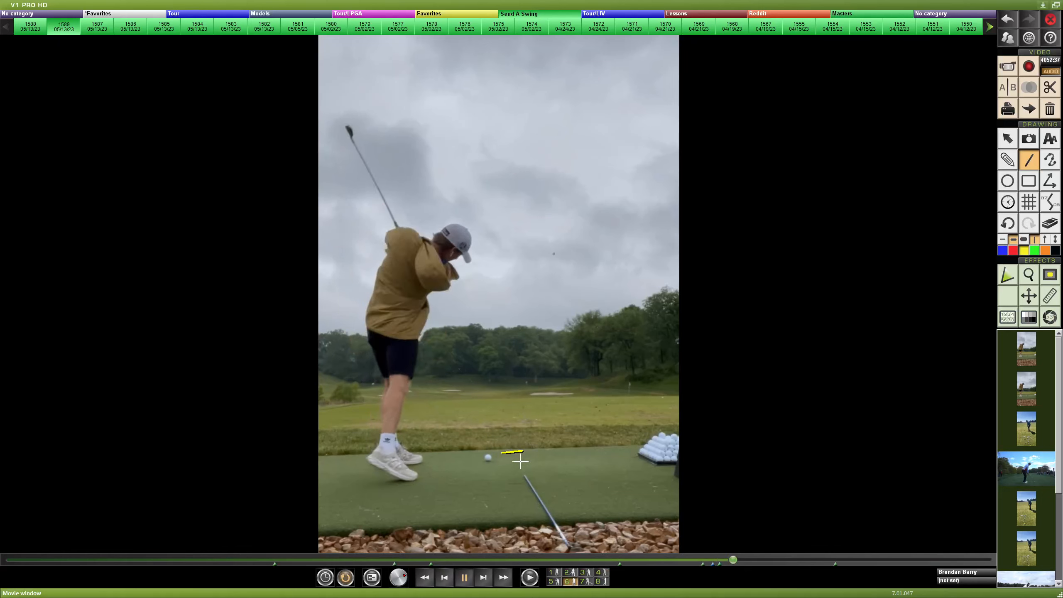
pyautogui.moveTo(524, 454); pyautogui.dragTo(553, 288)
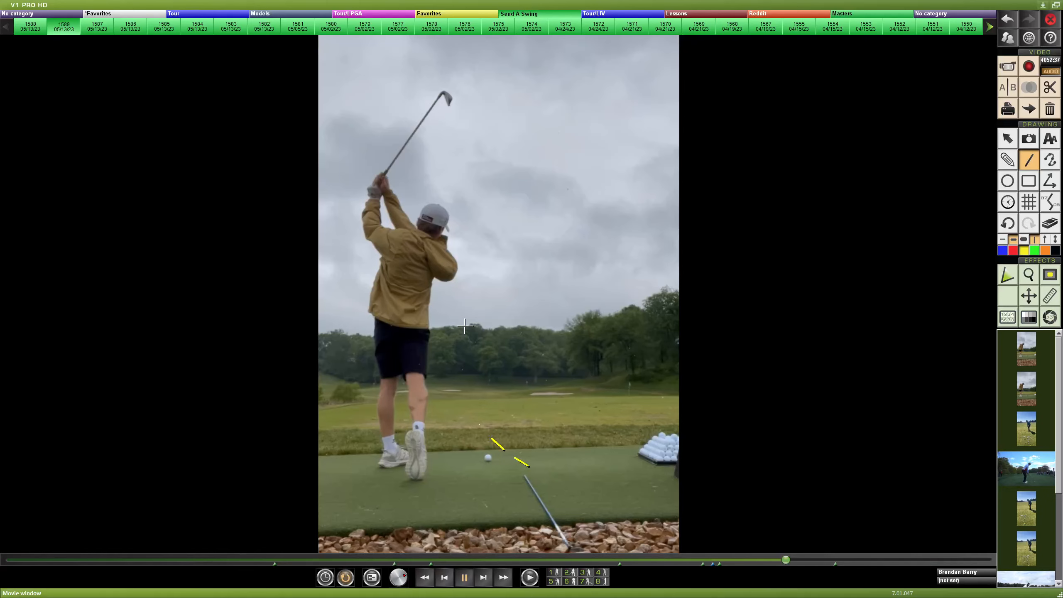
pyautogui.moveTo(522, 464); pyautogui.dragTo(472, 308)
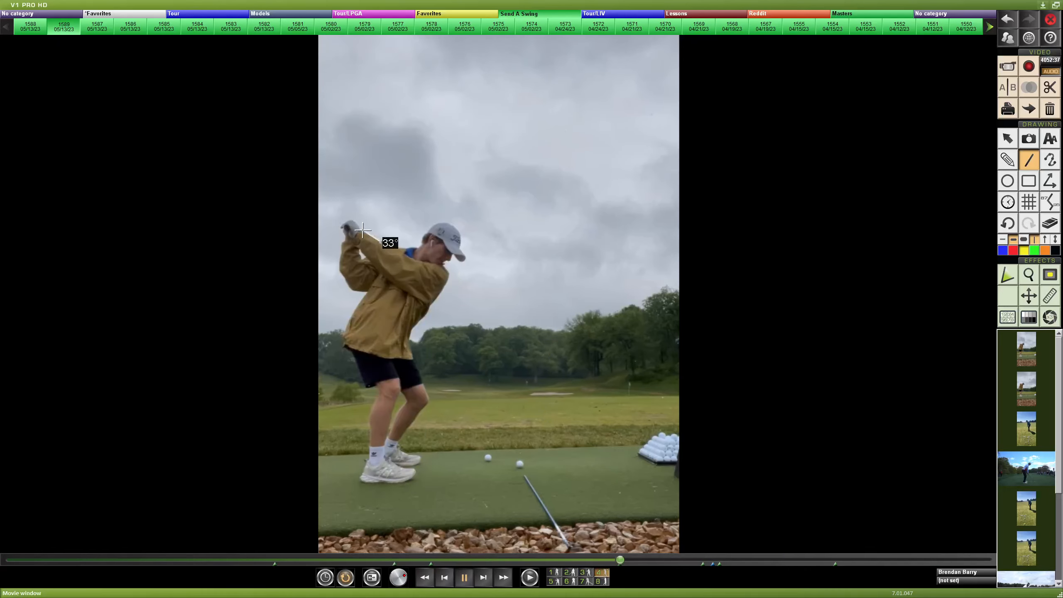
# - Draw the 33° wrist angle at the hands, then clear all drawings
pyautogui.moveTo(352, 217); pyautogui.dragTo(379, 237)
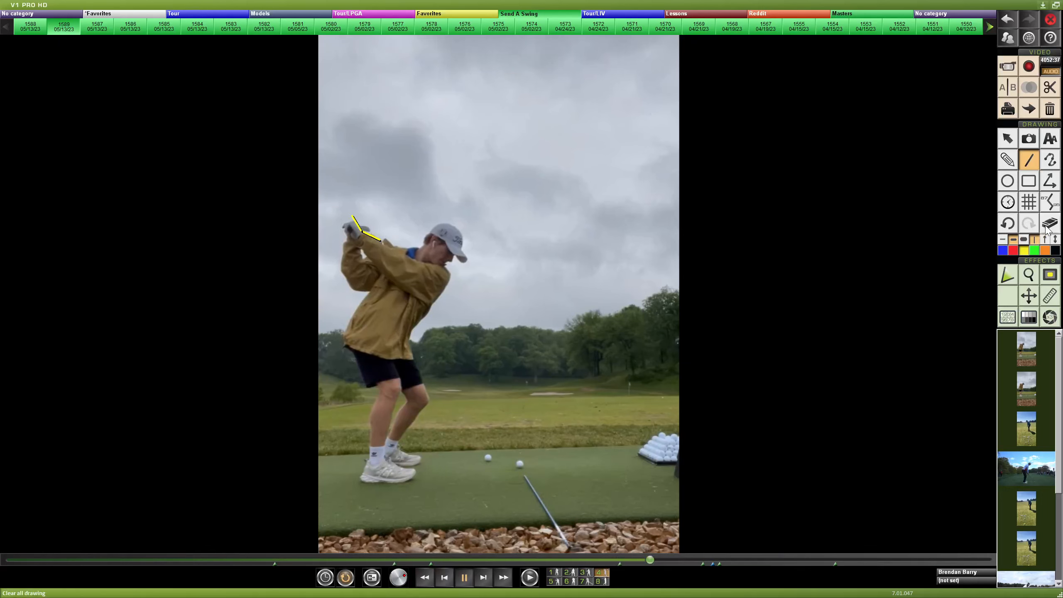
pyautogui.moveTo(359, 349); pyautogui.dragTo(448, 224)
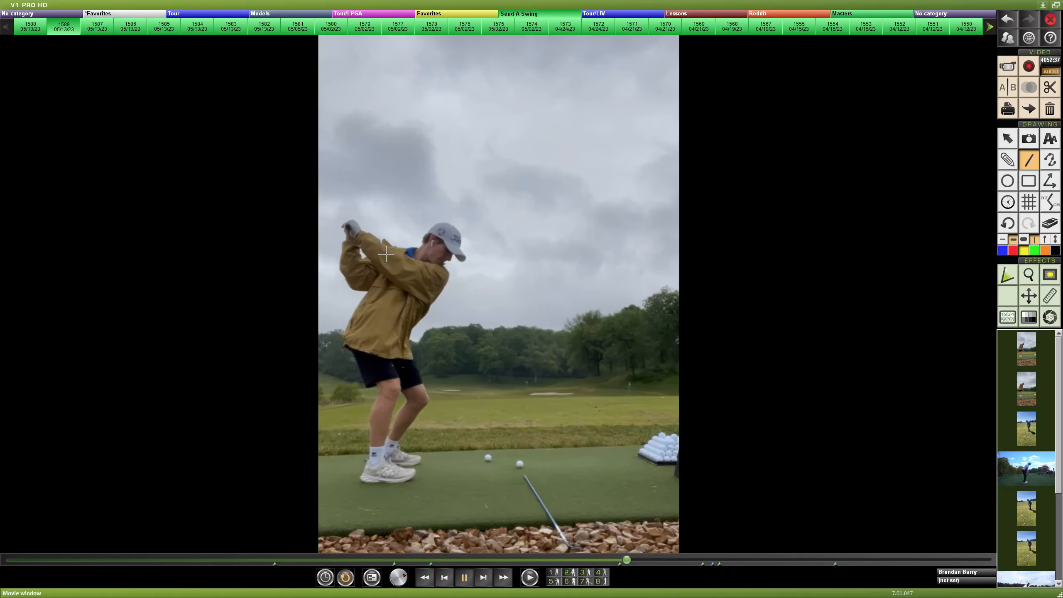
# - Scrub the clip forward from the backswing top to the follow-through finish
pyautogui.moveTo(392, 252); pyautogui.dragTo(438, 258)
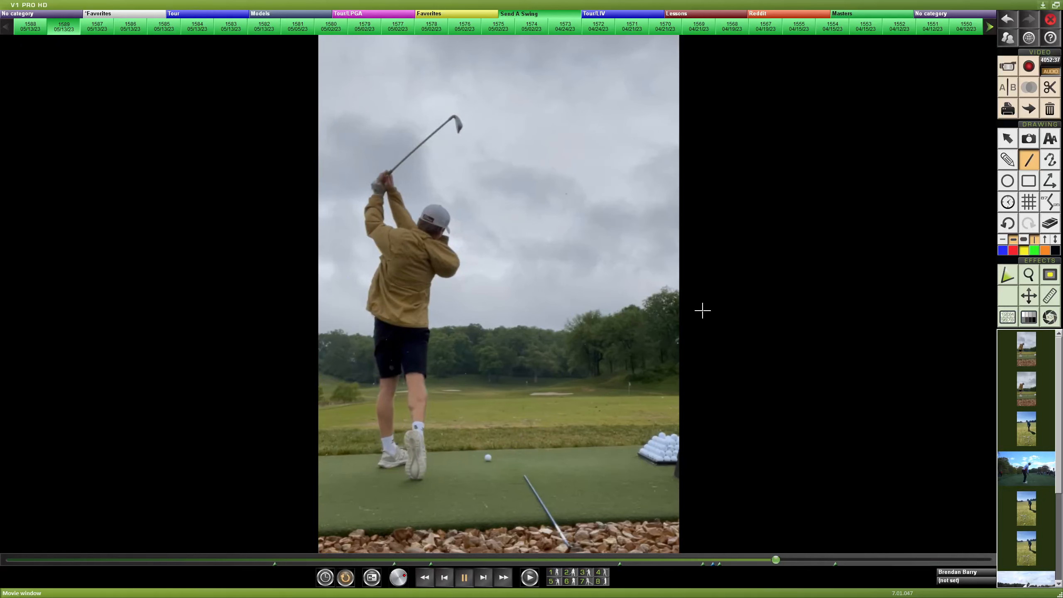
pyautogui.moveTo(698, 311)
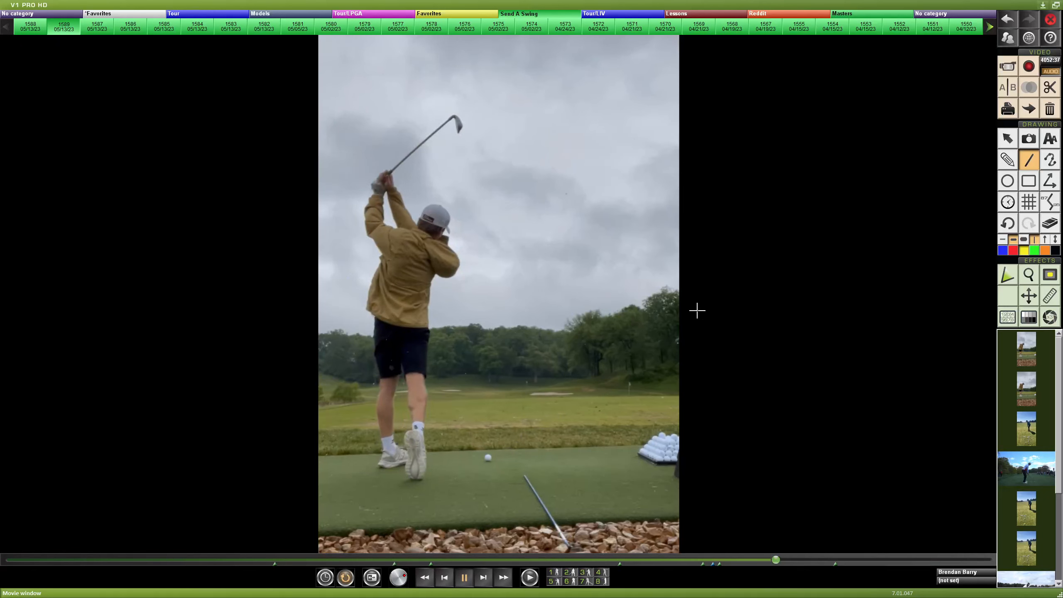